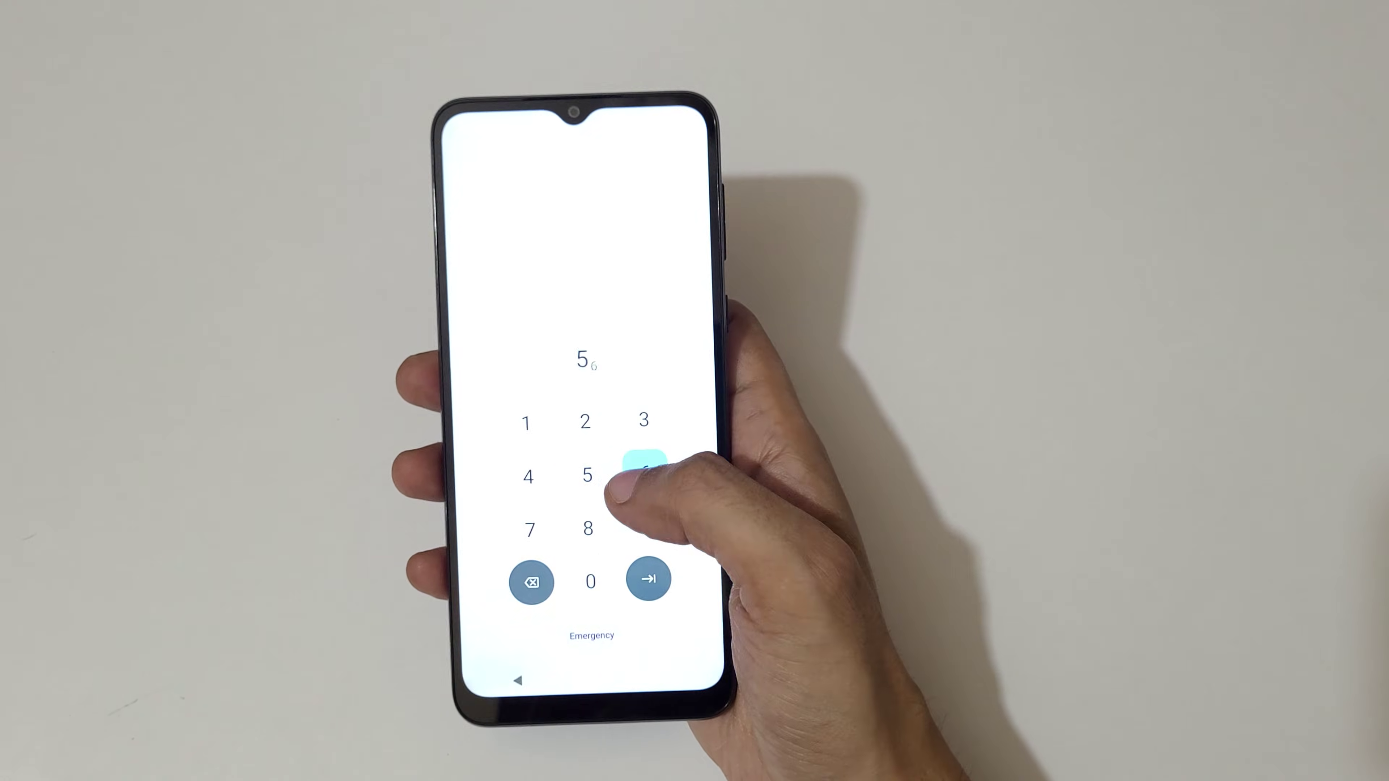
Enter the four-digit PIN ending in 6 on the lock-screen keypad without unlocking.
click(643, 476)
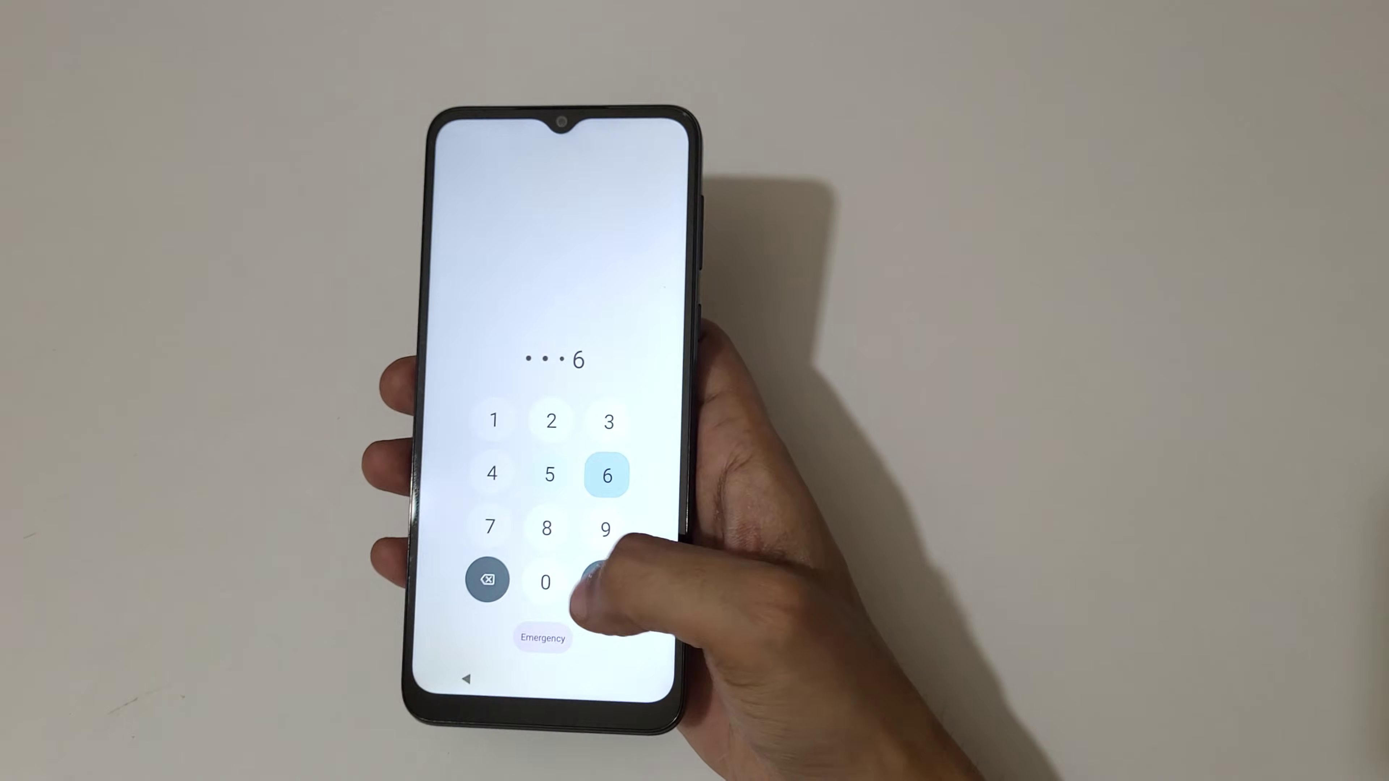